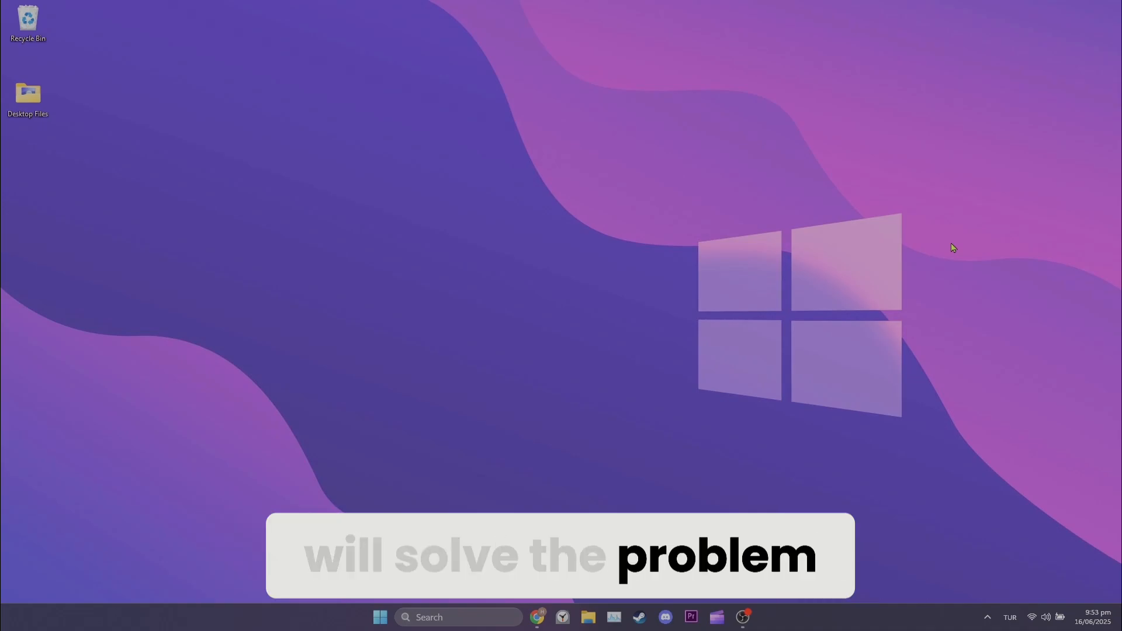
Reach the all-sites data and permissions list under Privacy and security > Third-party cookies
{"action": "left_click", "coordinate": [537, 617]}
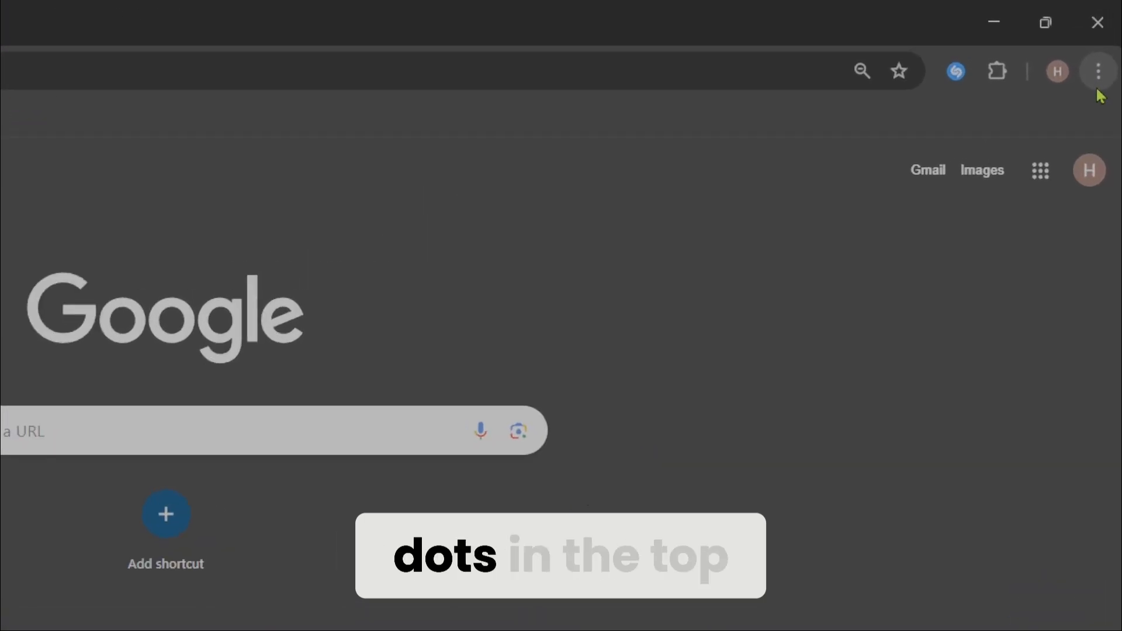
{"action": "left_click", "coordinate": [1099, 71]}
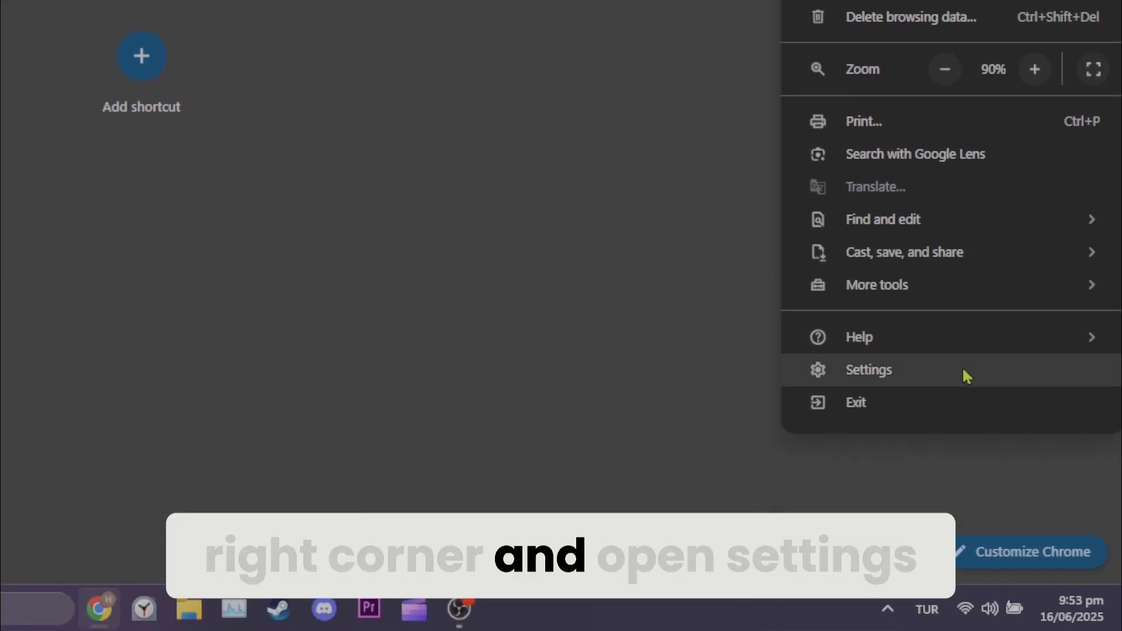
{"action": "left_click", "coordinate": [868, 370]}
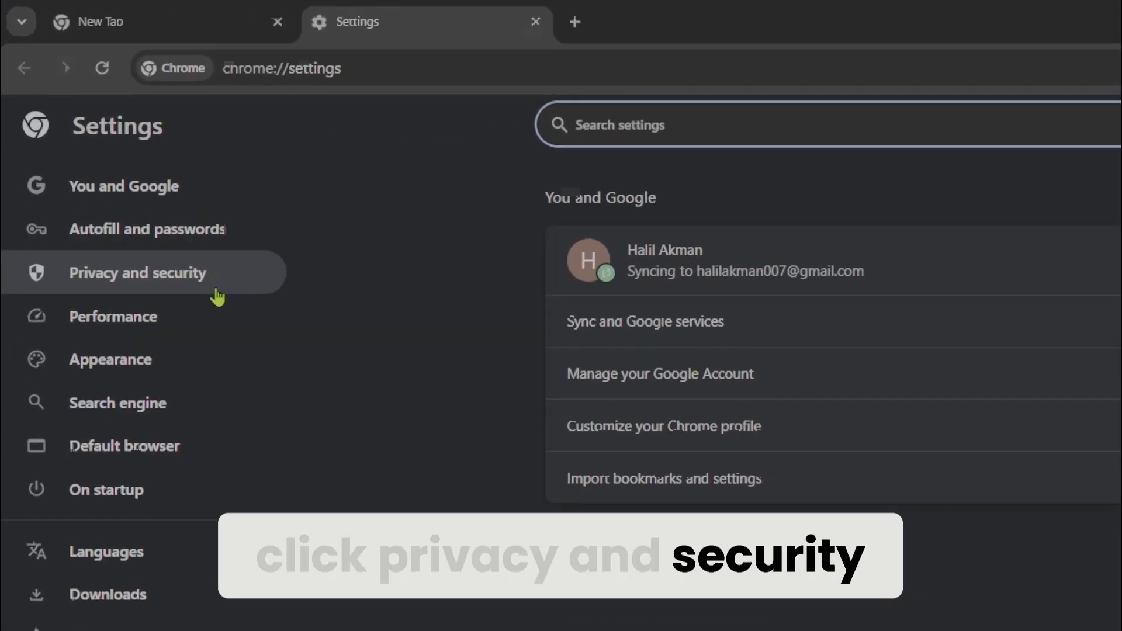
{"action": "left_click", "coordinate": [138, 273]}
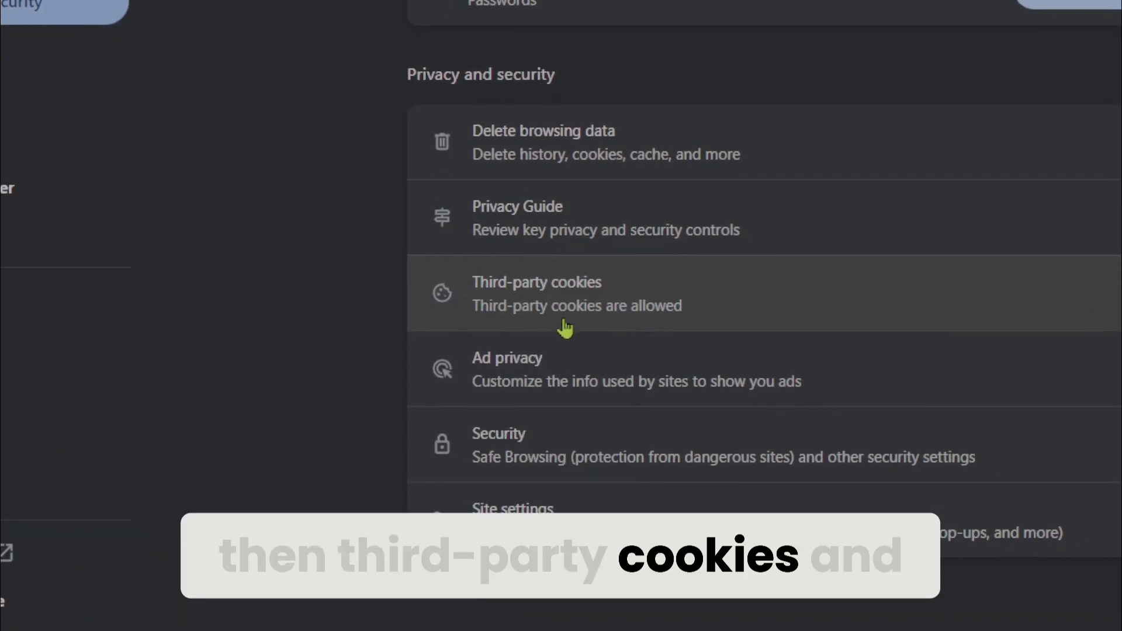
{"action": "left_click", "coordinate": [537, 293]}
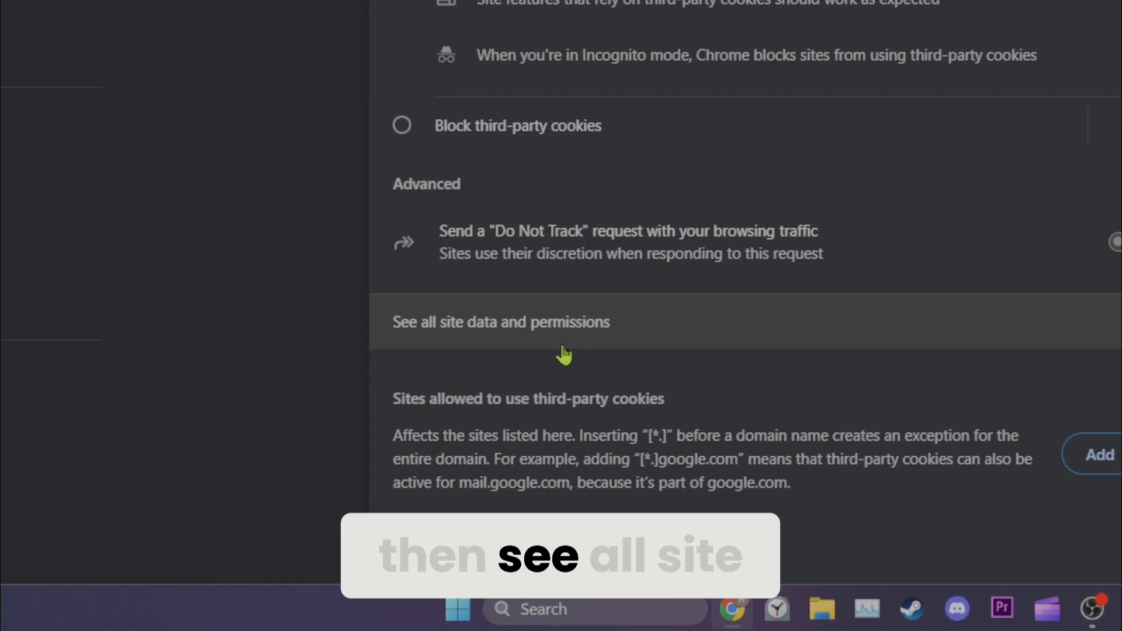
{"action": "left_click", "coordinate": [500, 321]}
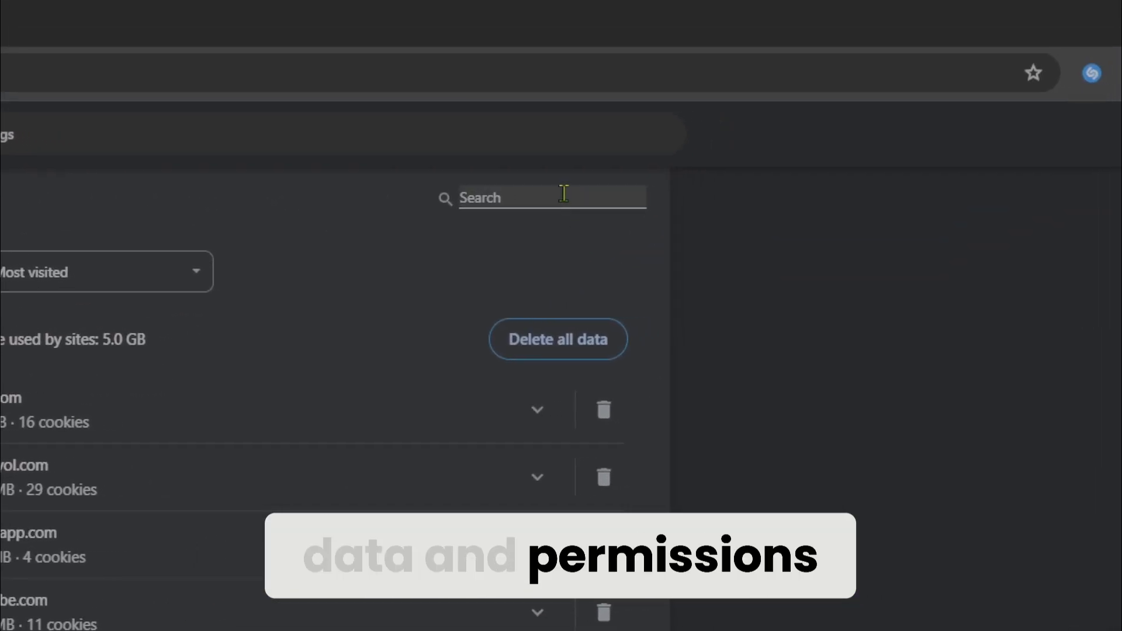
Filter the stored site data list to 'roblox'
{"action": "type", "text": "robl"}
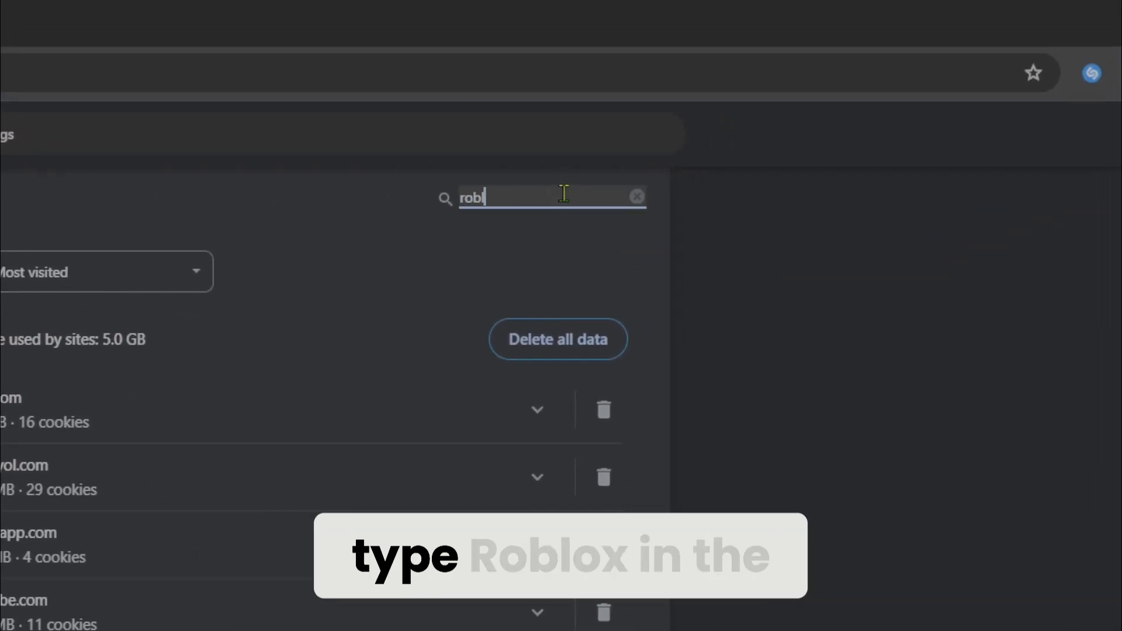
{"action": "type", "text": "roblox"}
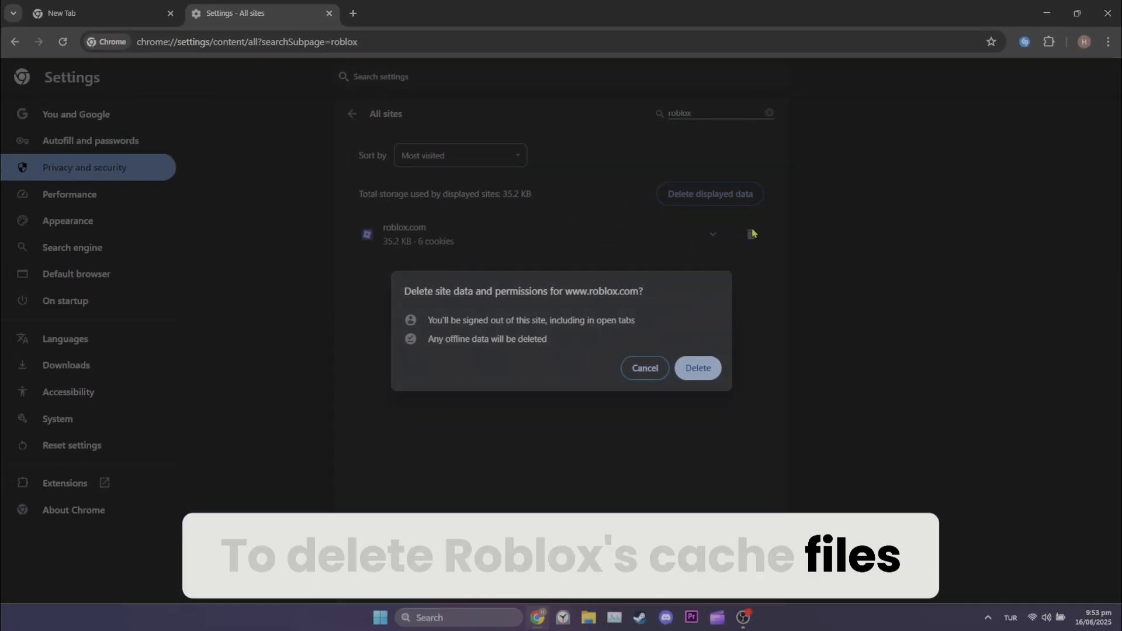
{"action": "left_click", "coordinate": [697, 368]}
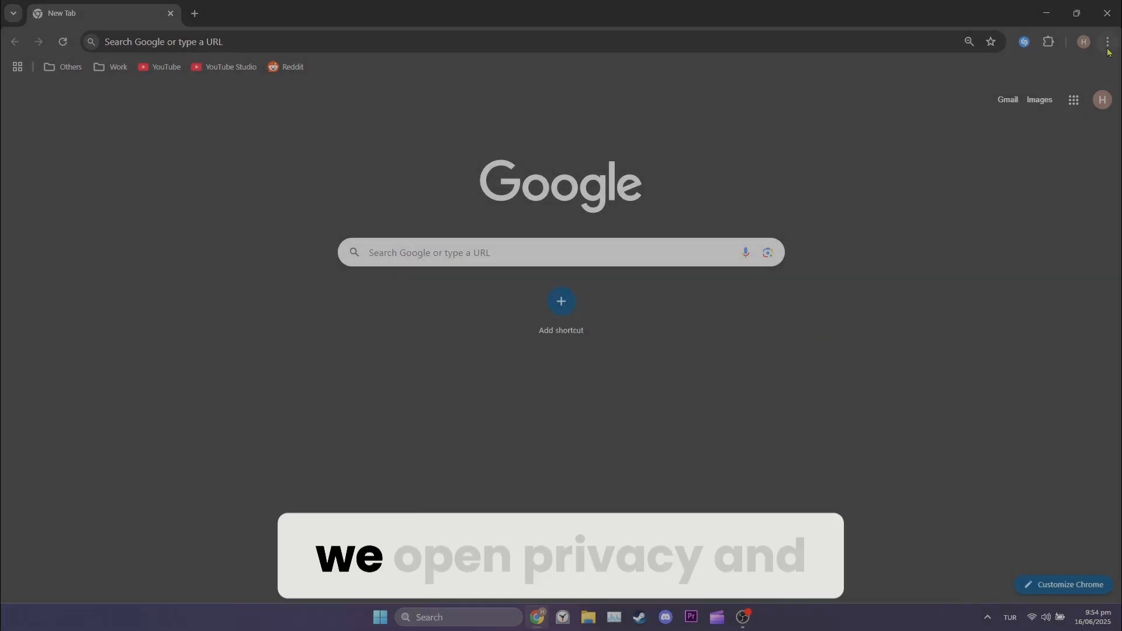
Return to Settings > Privacy and security and scroll to the Advanced secure DNS section
{"action": "left_click", "coordinate": [1107, 42]}
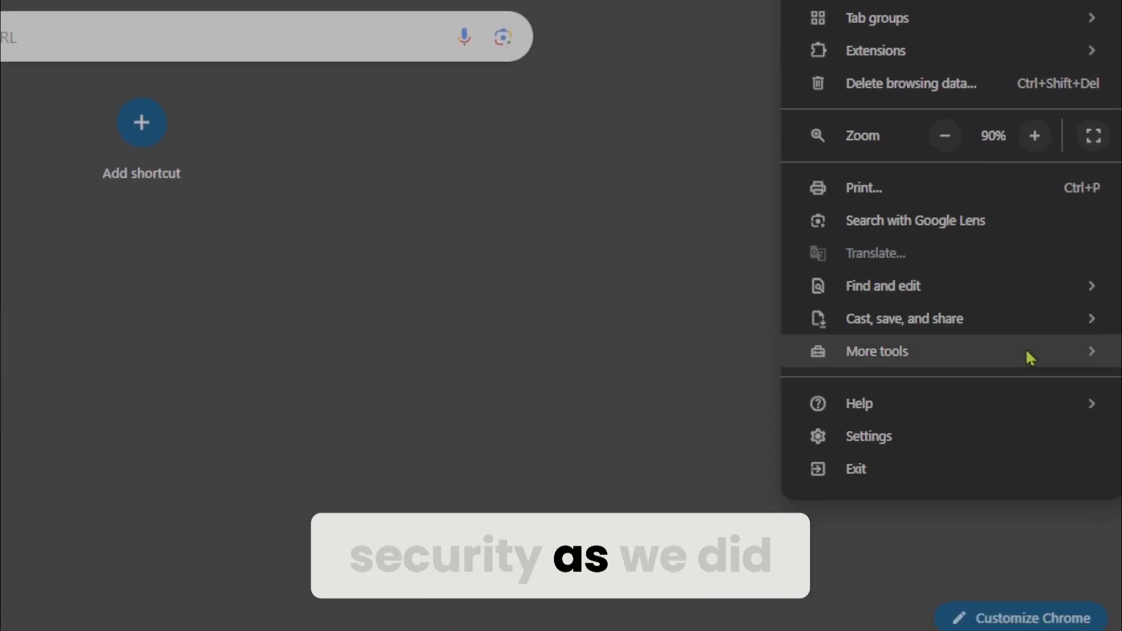
{"action": "left_click", "coordinate": [868, 436]}
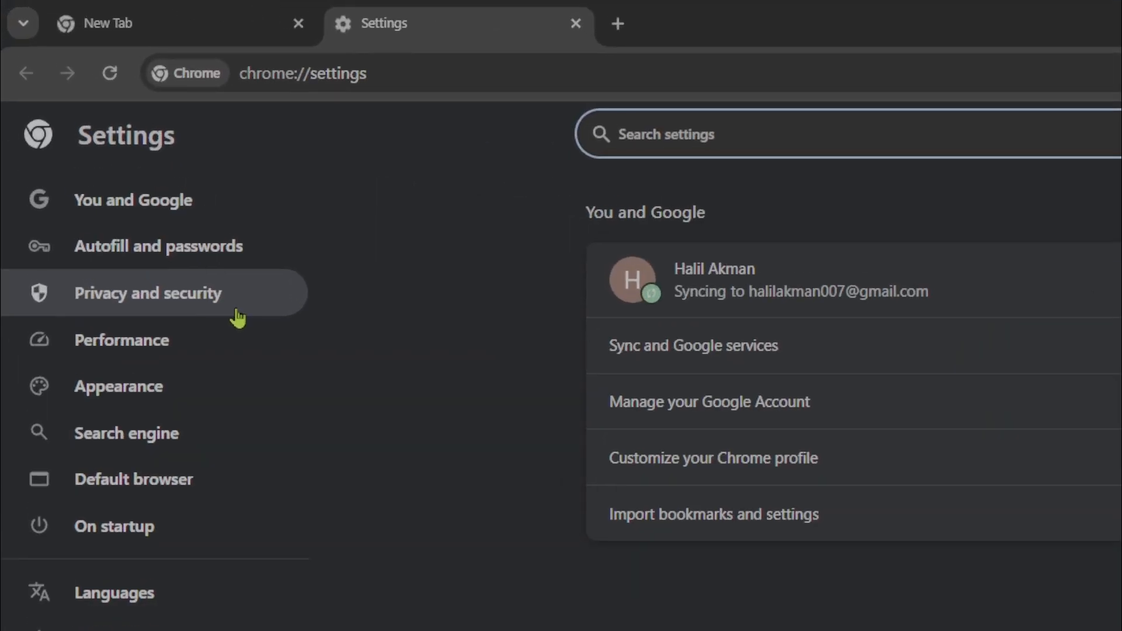
{"action": "left_click", "coordinate": [147, 292]}
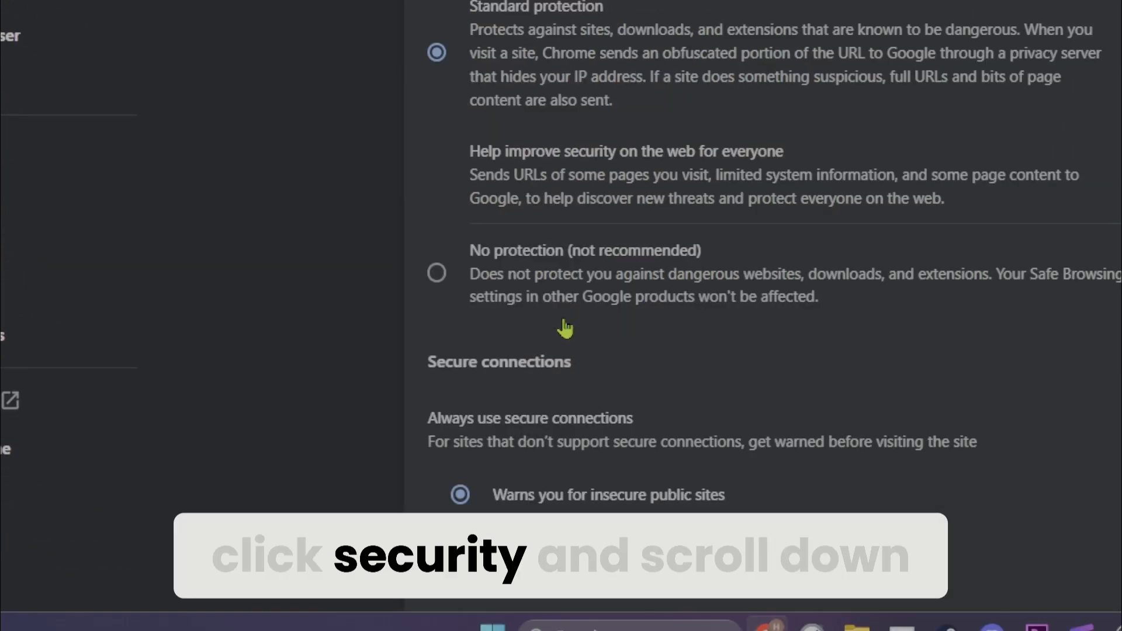
{"action": "scroll", "scroll_direction": "down", "scroll_amount": 3}
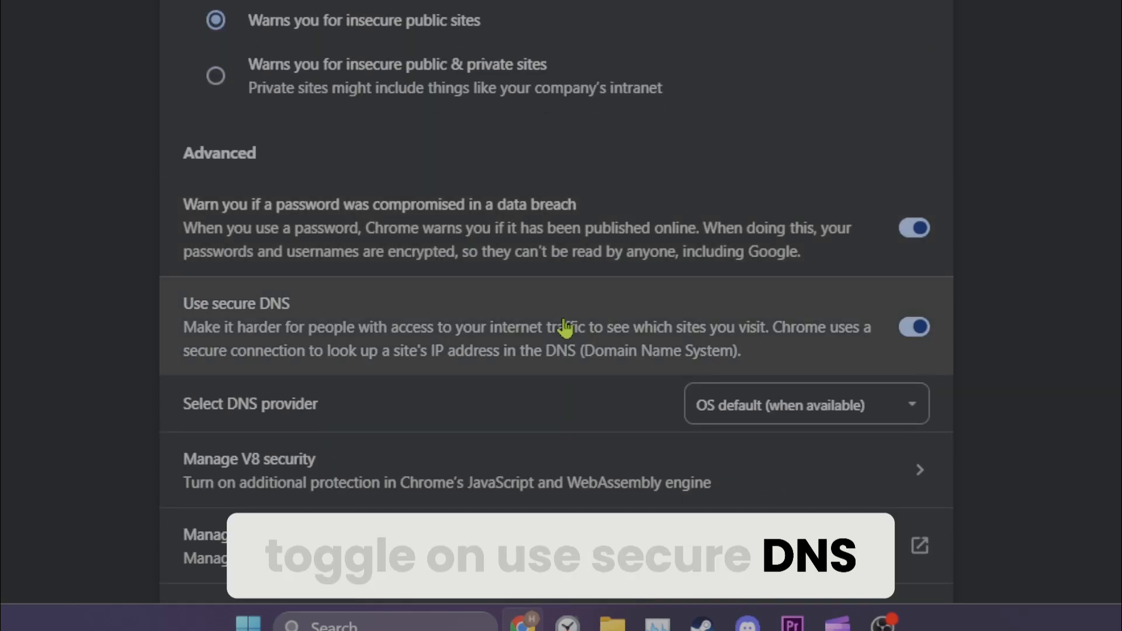
Switch Use secure DNS off and back on, then bring up the DNS provider list
{"action": "left_click", "coordinate": [914, 327]}
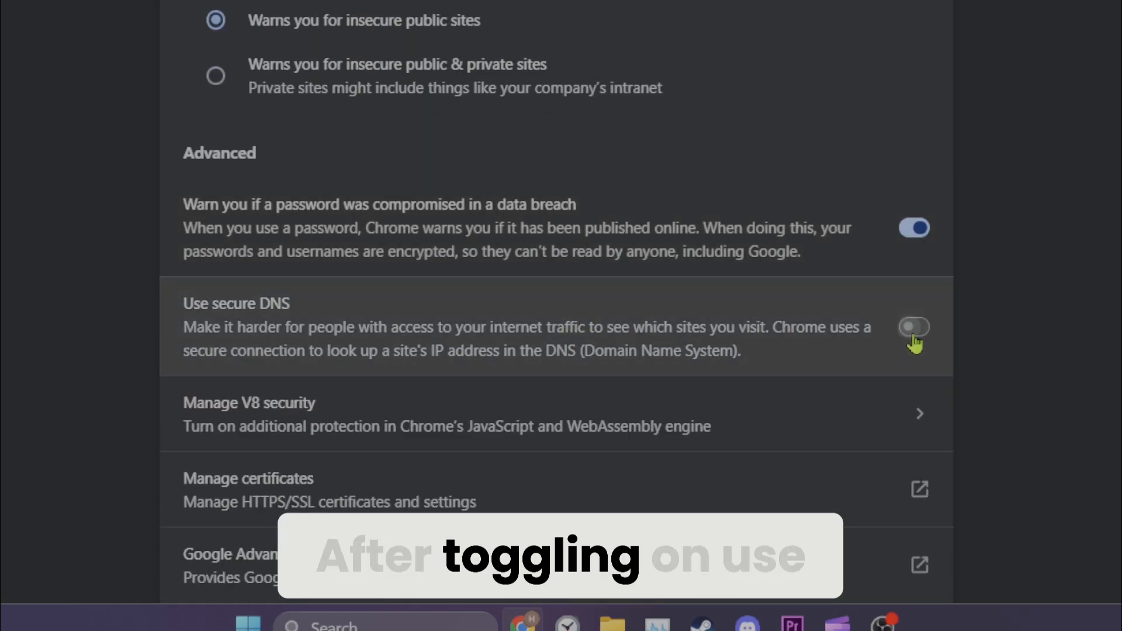
{"action": "left_click", "coordinate": [914, 328]}
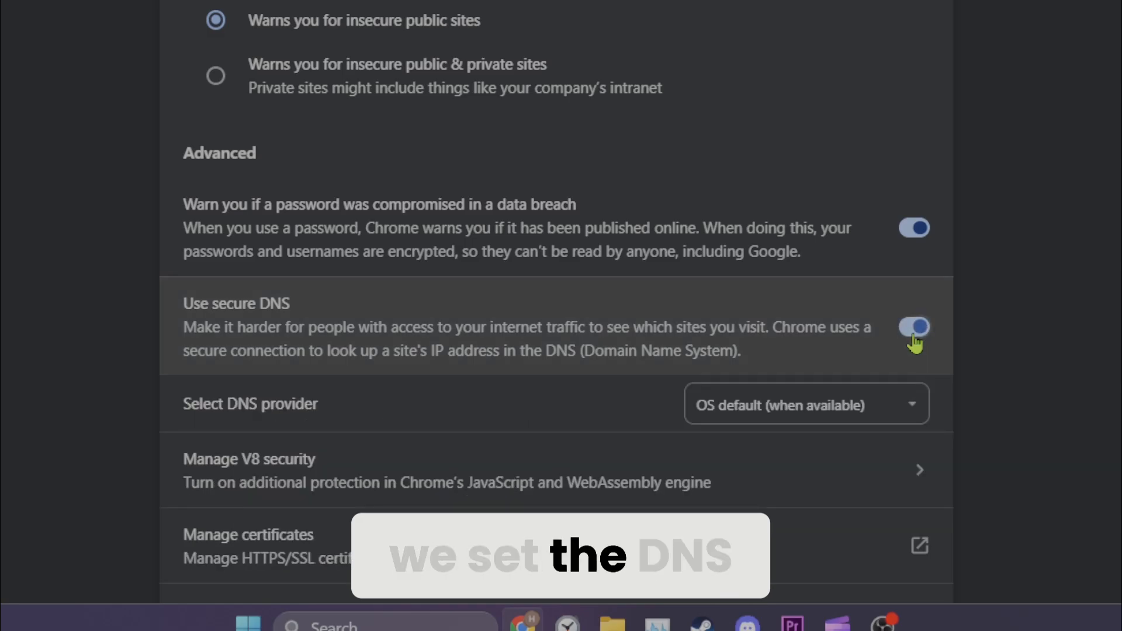
{"action": "left_click", "coordinate": [805, 405]}
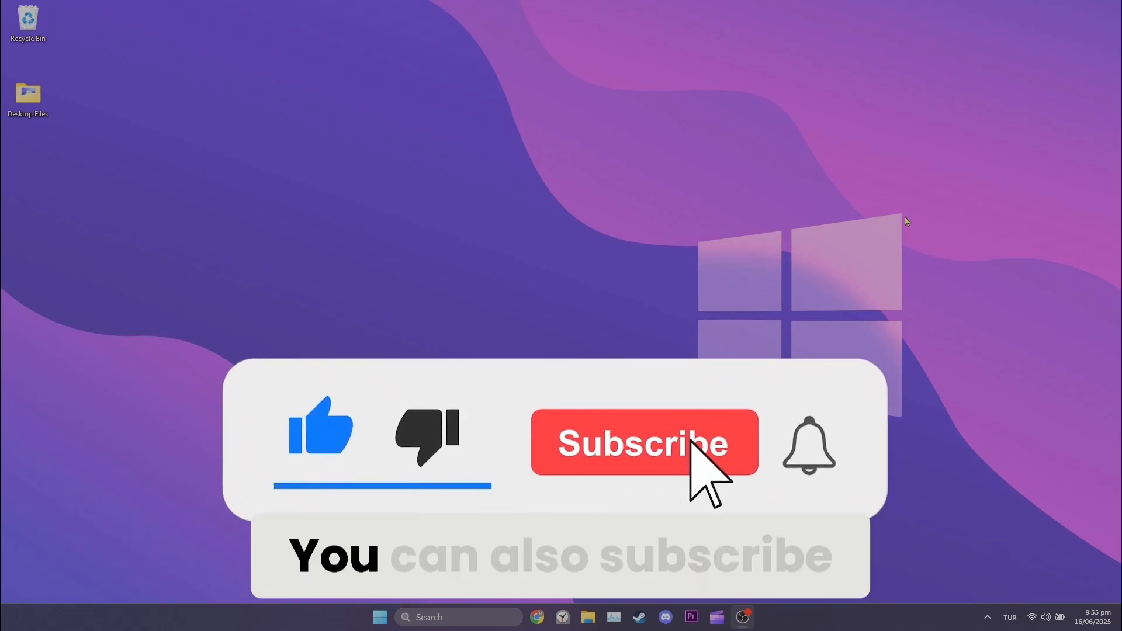
{"action": "left_click", "coordinate": [643, 441]}
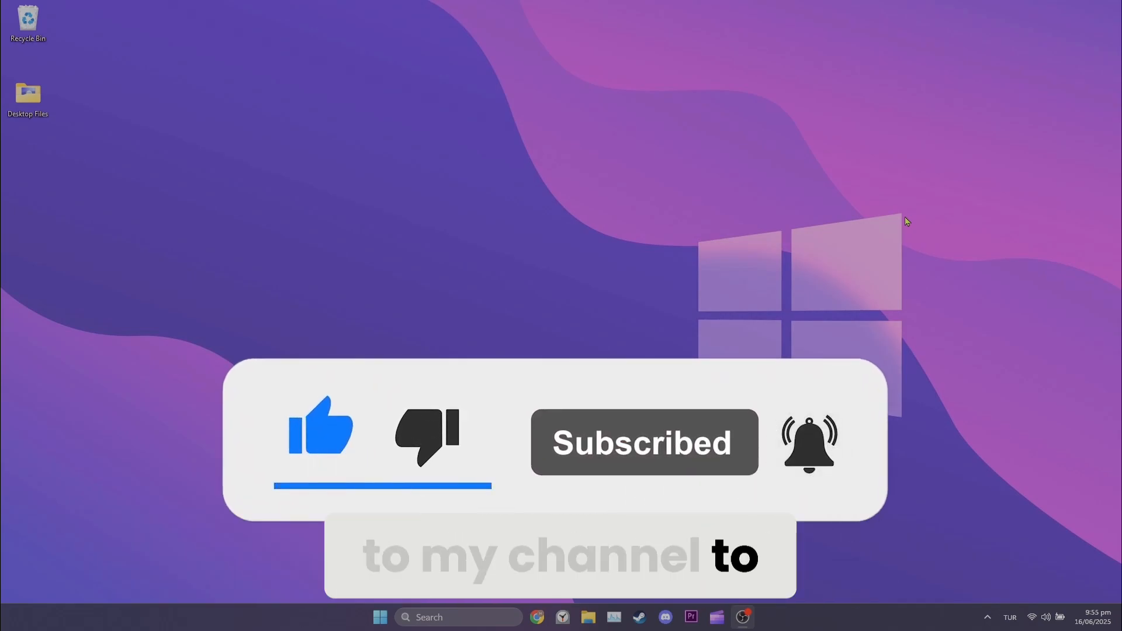